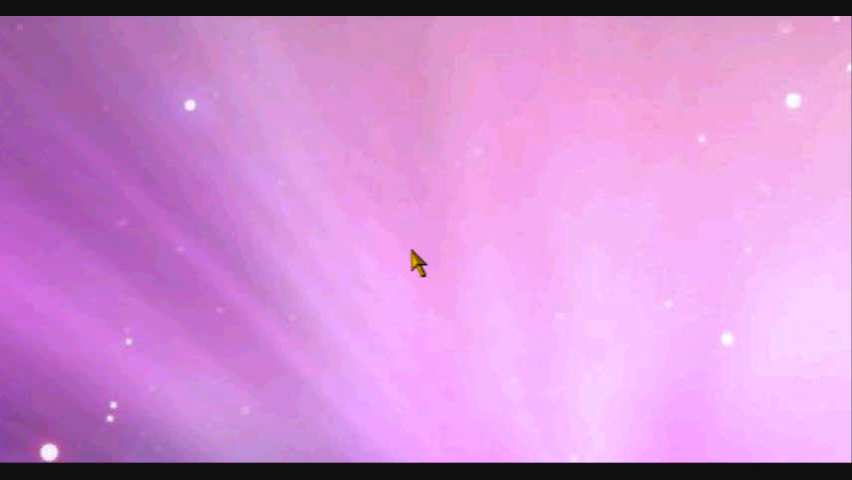
pyautogui.moveTo(410, 290)
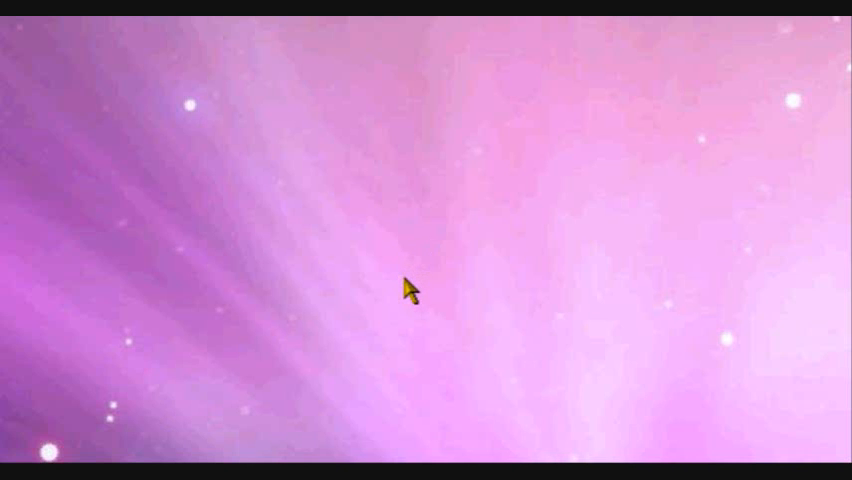
pyautogui.moveTo(404, 292)
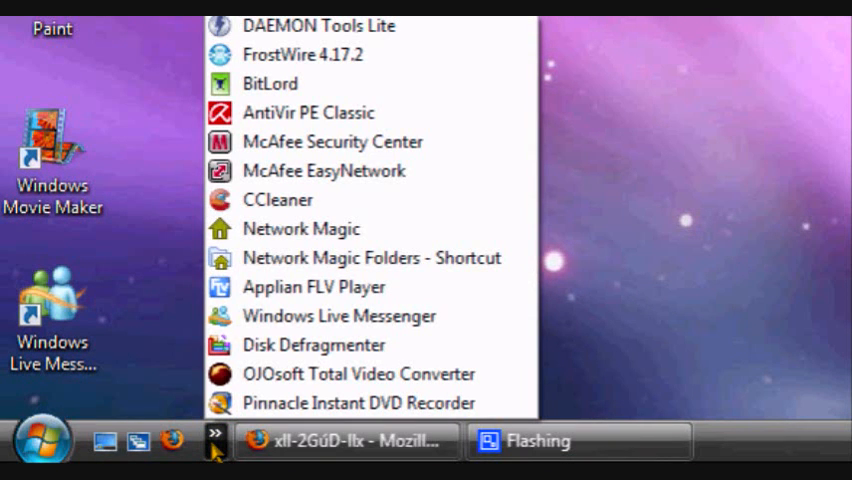
# Dismiss the desktop shortcut list and bring the Firefox search homepage to the front.
pyautogui.click(310, 170)
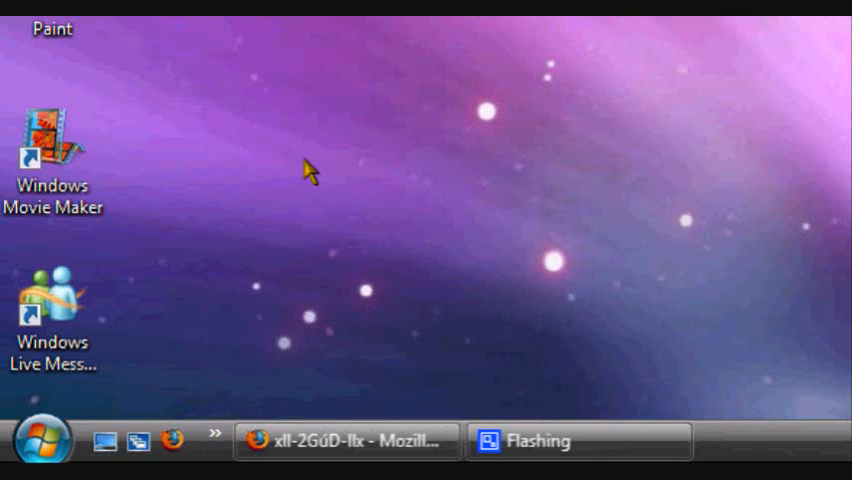
pyautogui.click(344, 440)
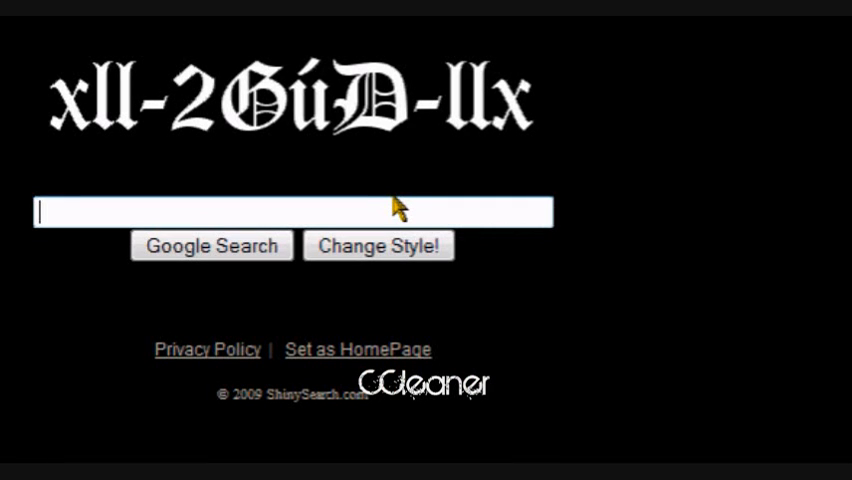
# Search Google for 'cleaner' and reach the 'Download CCleaner now' link on the CCleaner home page.
pyautogui.write('cleaner')
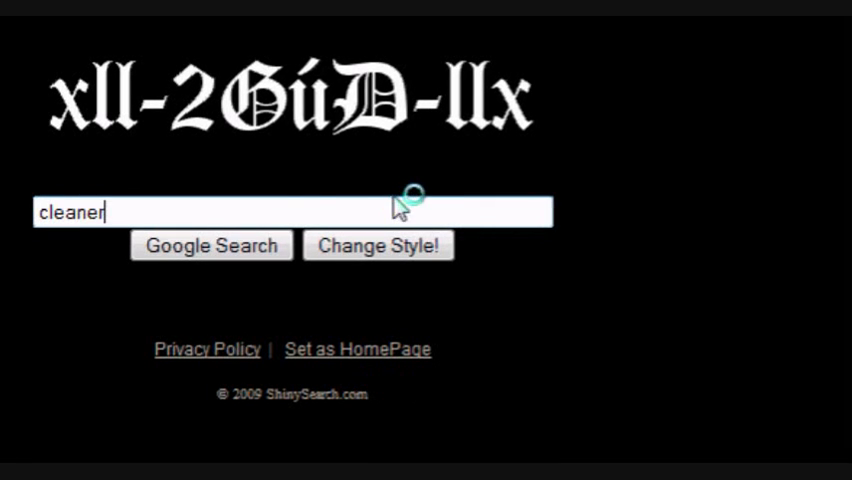
pyautogui.click(210, 244)
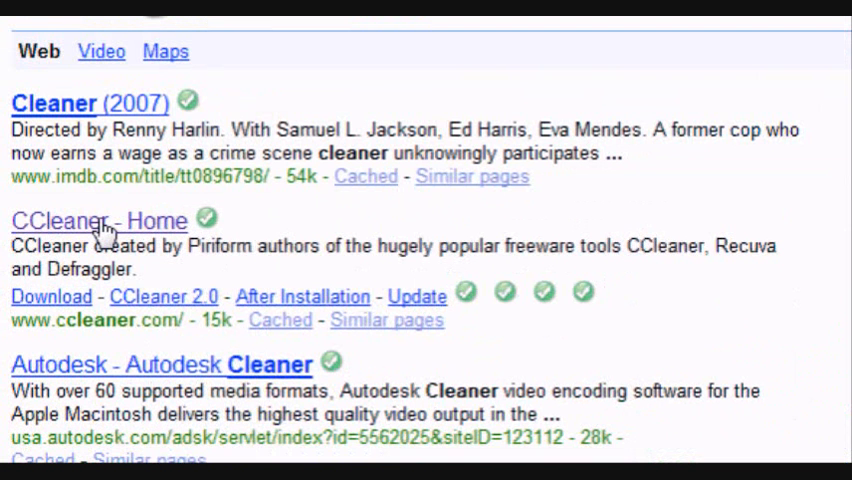
pyautogui.click(98, 220)
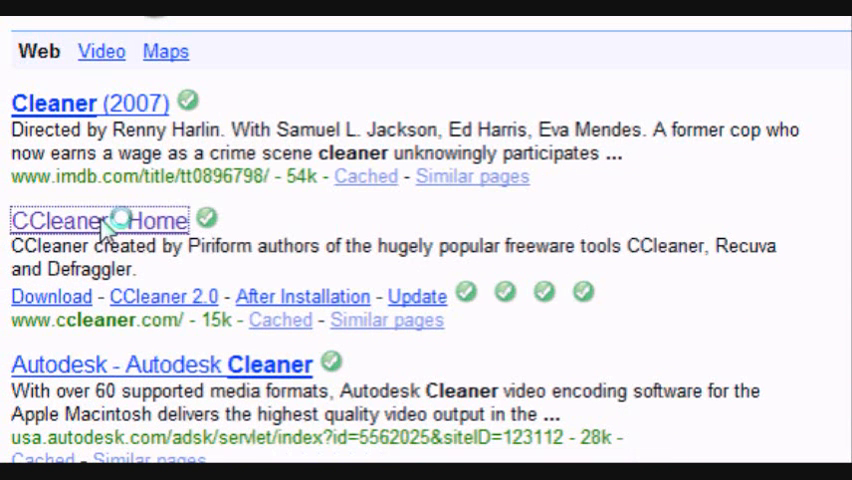
pyautogui.click(104, 220)
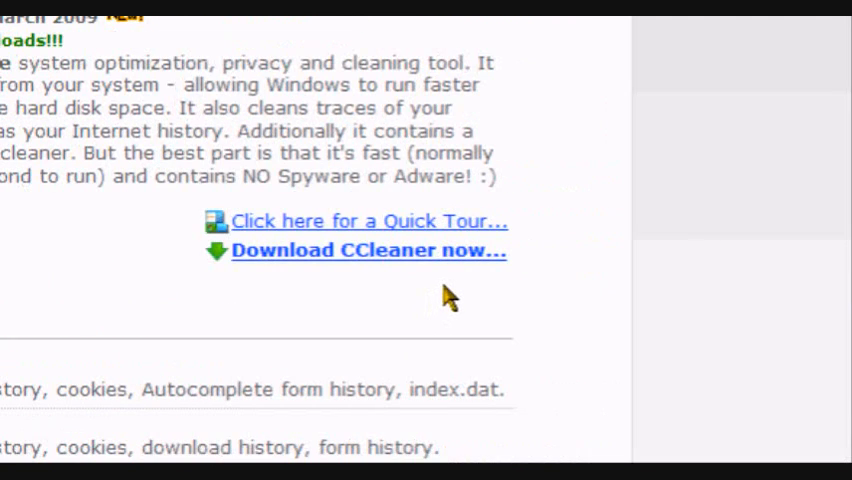
pyautogui.moveTo(408, 264)
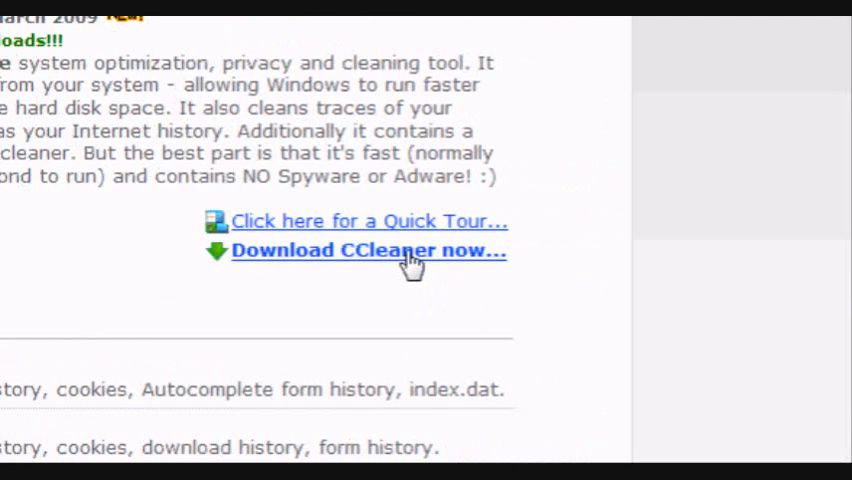
pyautogui.moveTo(428, 232)
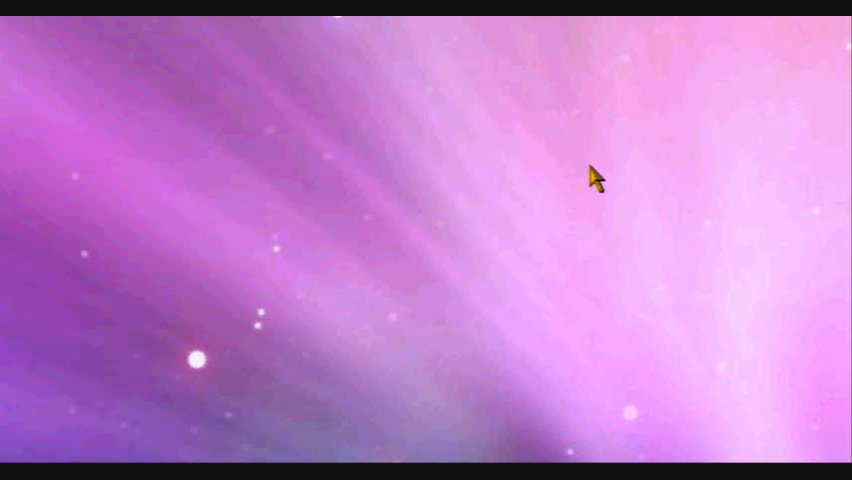
pyautogui.moveTo(580, 252)
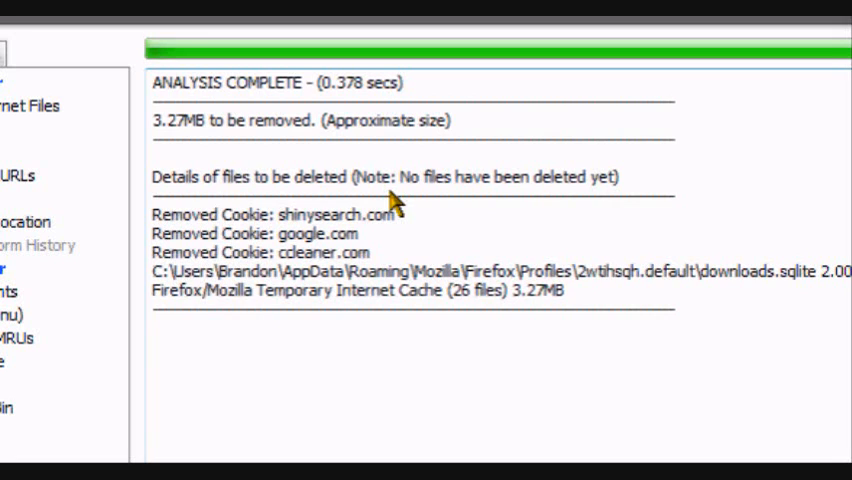
pyautogui.rightClick(390, 200)
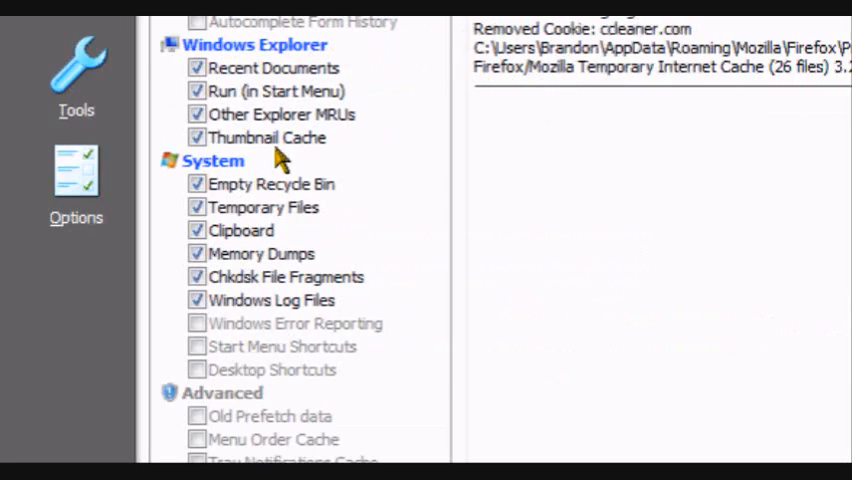
# Switch to the Registry section and start a Scan for Issues.
pyautogui.click(76, 96)
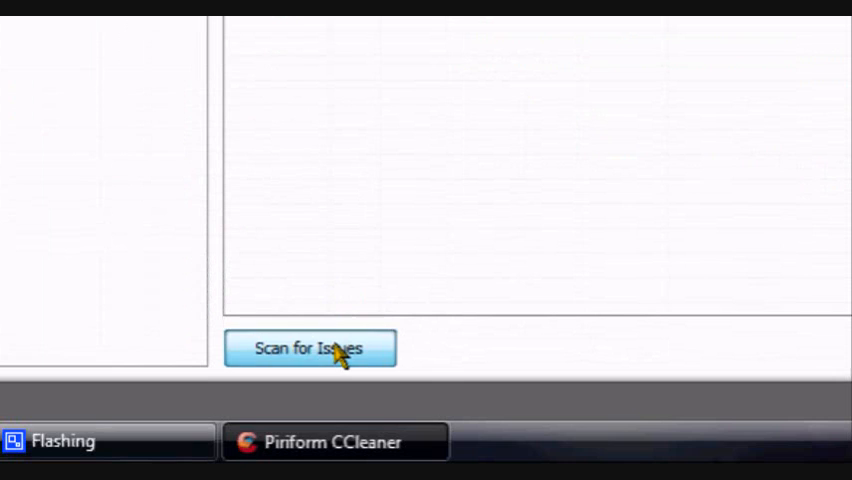
pyautogui.click(310, 348)
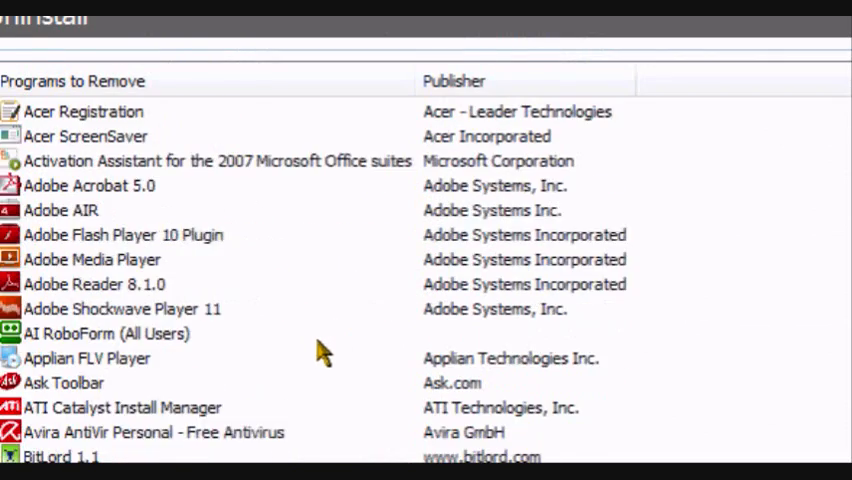
# Scroll the Programs to Remove list down to the Java, Office, Firefox and Paint.NET entries.
pyautogui.scroll(-3)
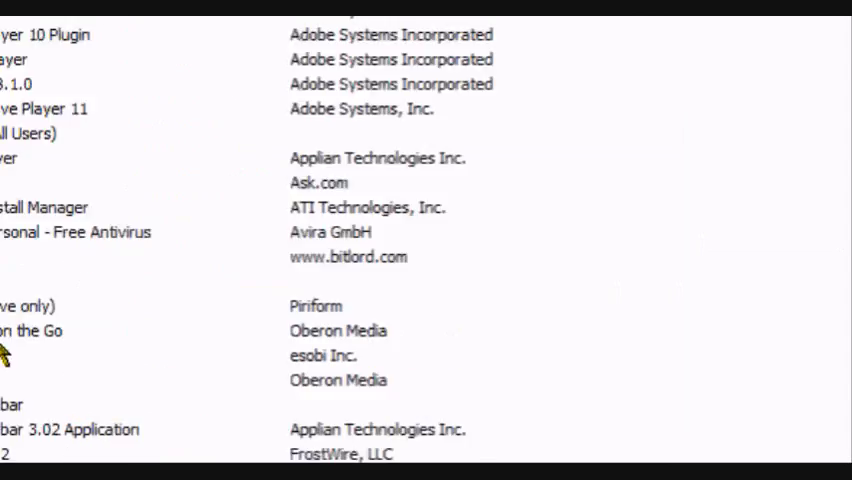
pyautogui.scroll(-3)
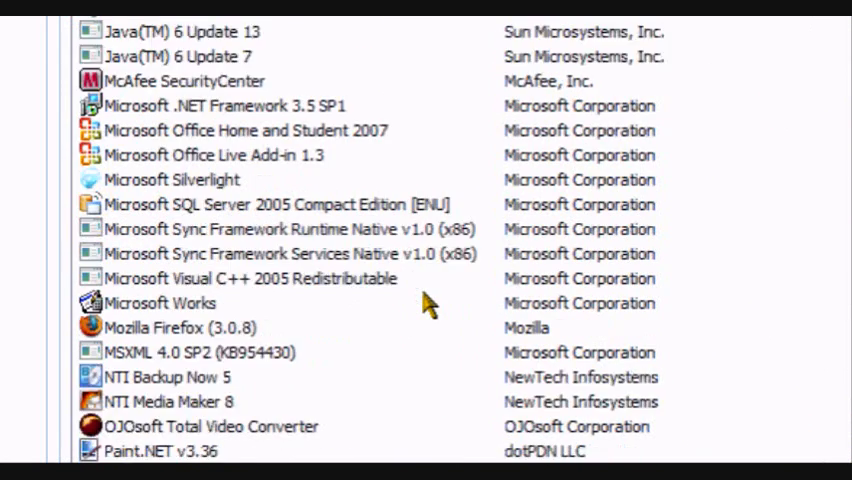